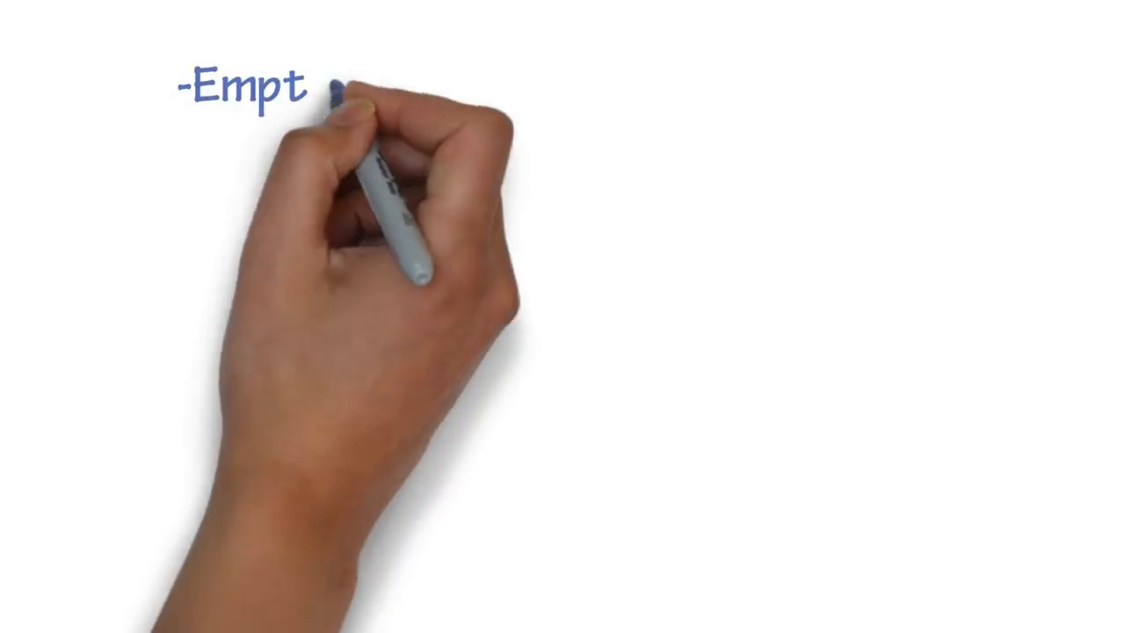
text(ying cache for various programs)
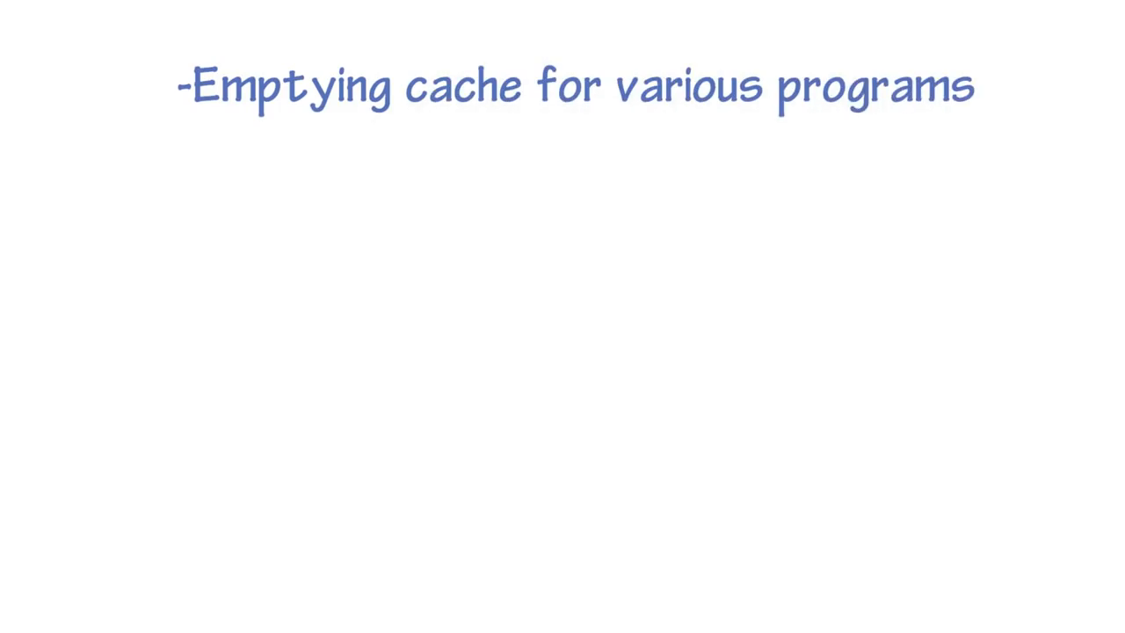
text(-Limiting processes from using RAM)
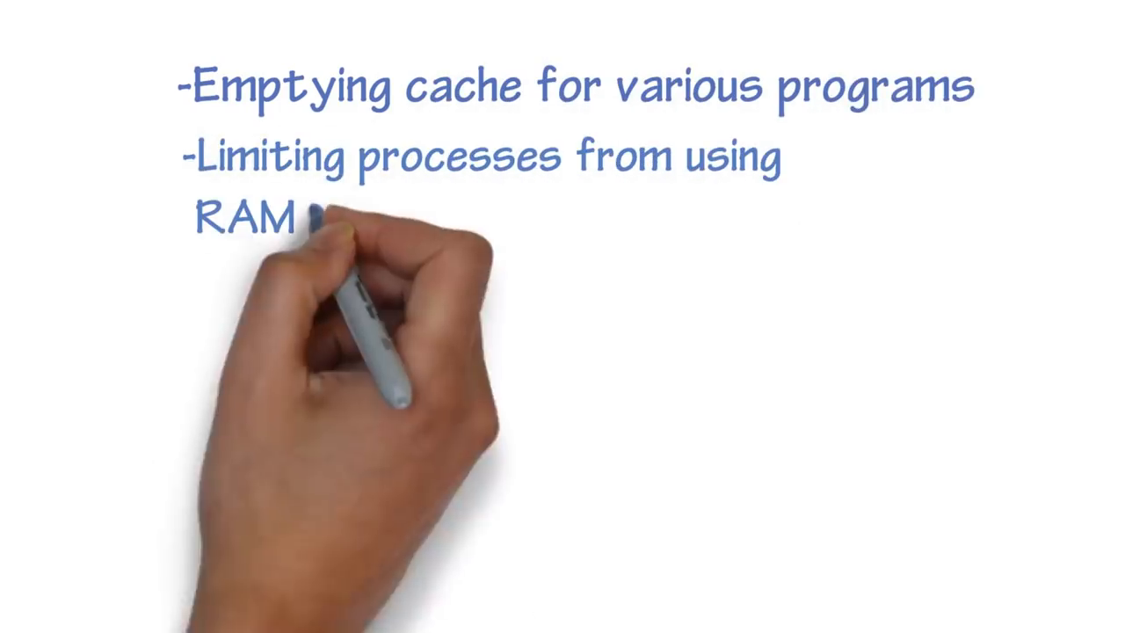